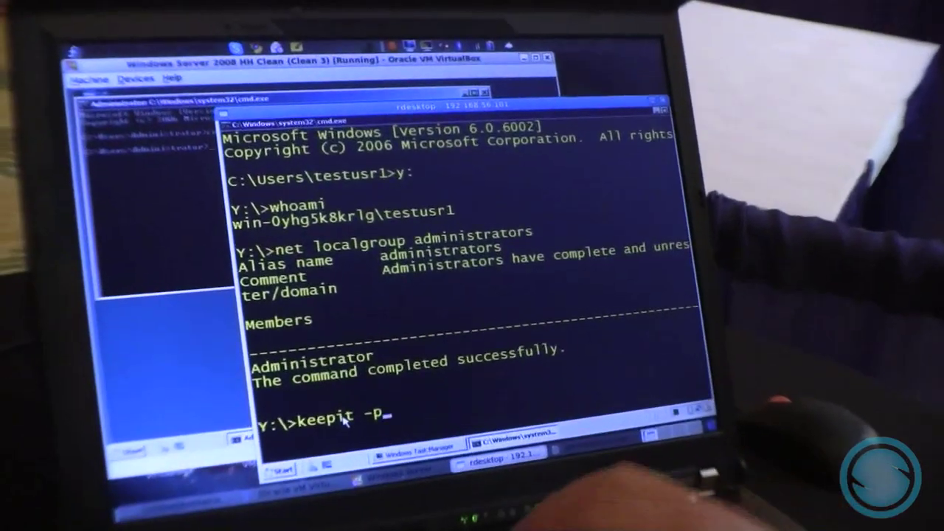
Enter the keepit -pgs command with the process ID to raise it to SYSTEM.
type("gs")
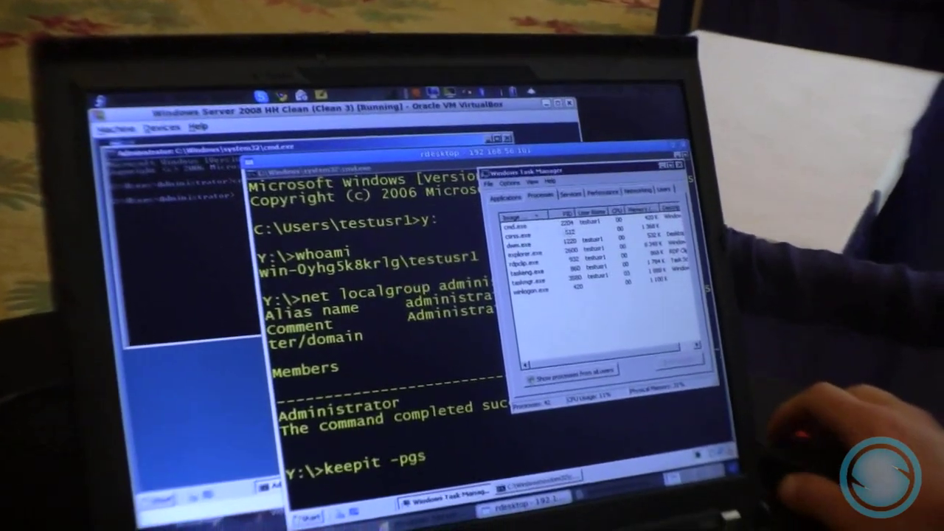
type("2")
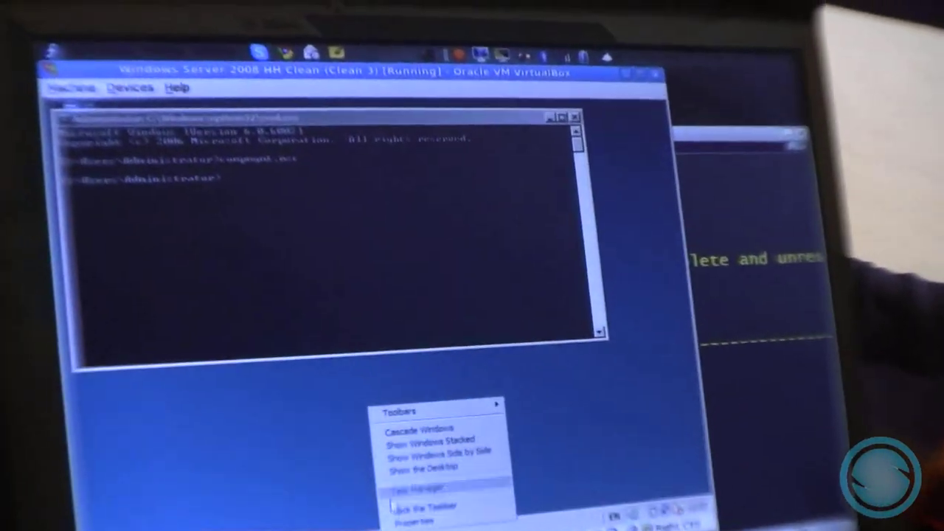
Launch Task Manager from the taskbar to list running processes from all users.
left_click(413, 488)
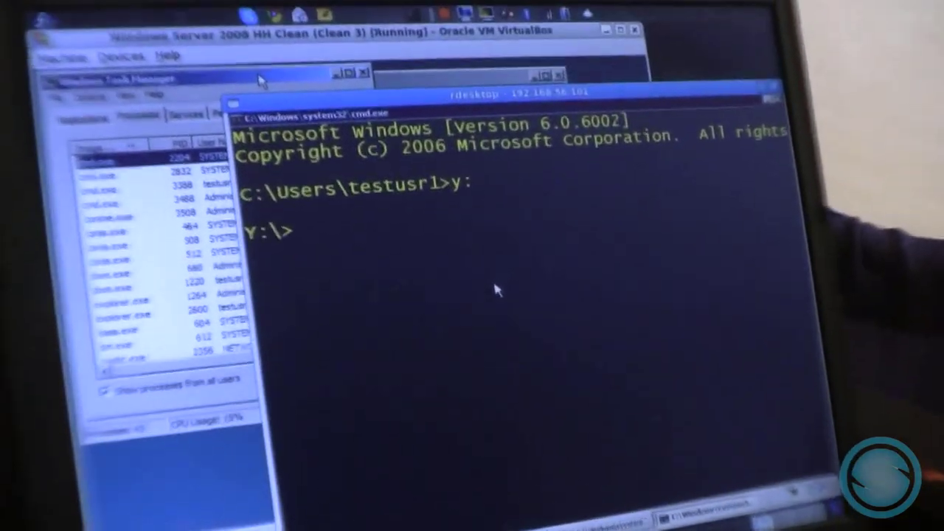
Run keepit.exe -ph 2204 to hide process 2204, then start a dir command.
type("keepit.exe -")
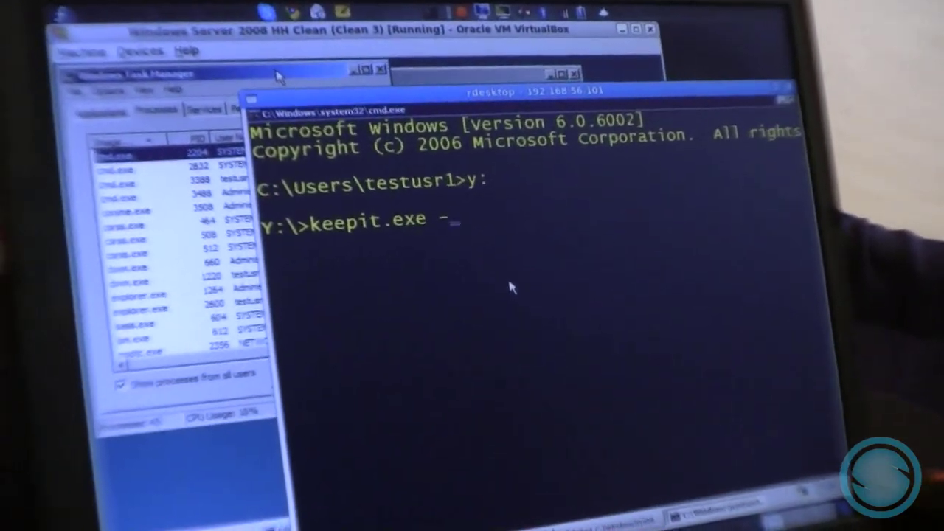
type("ph")
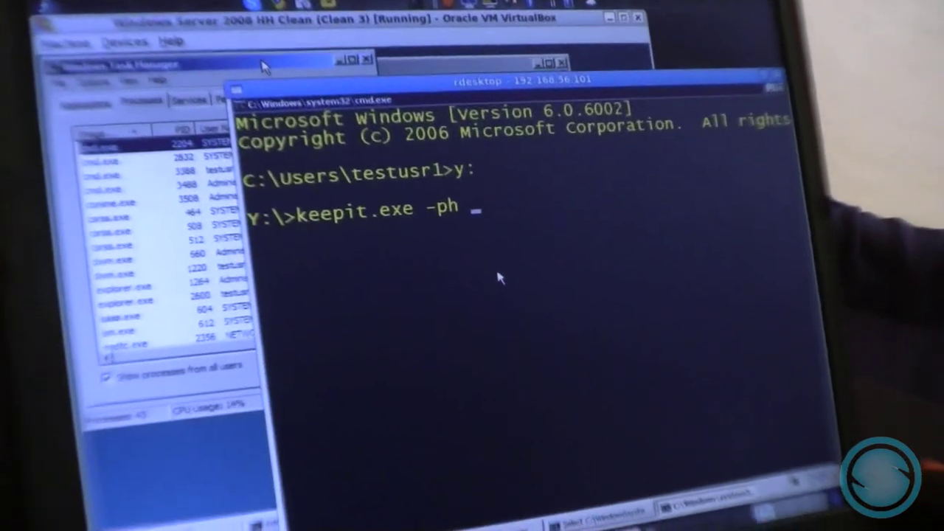
type("2204")
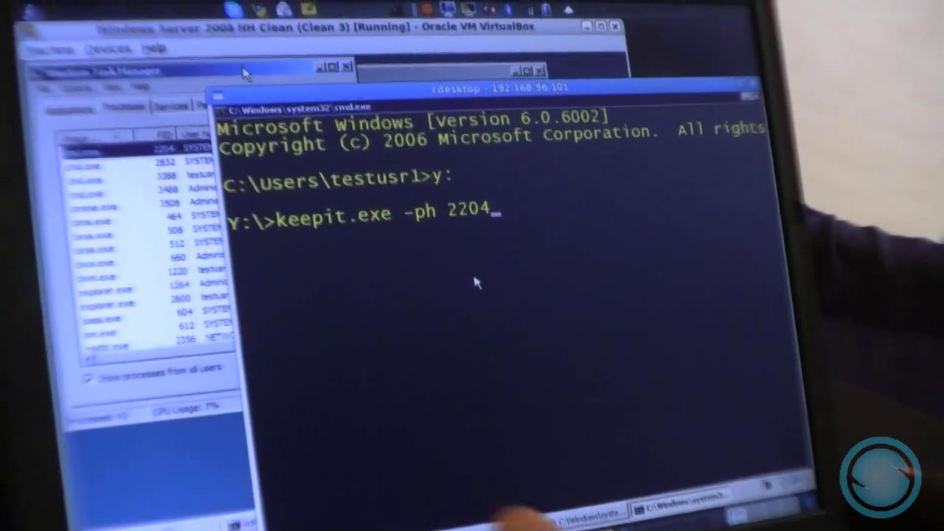
key("Return")
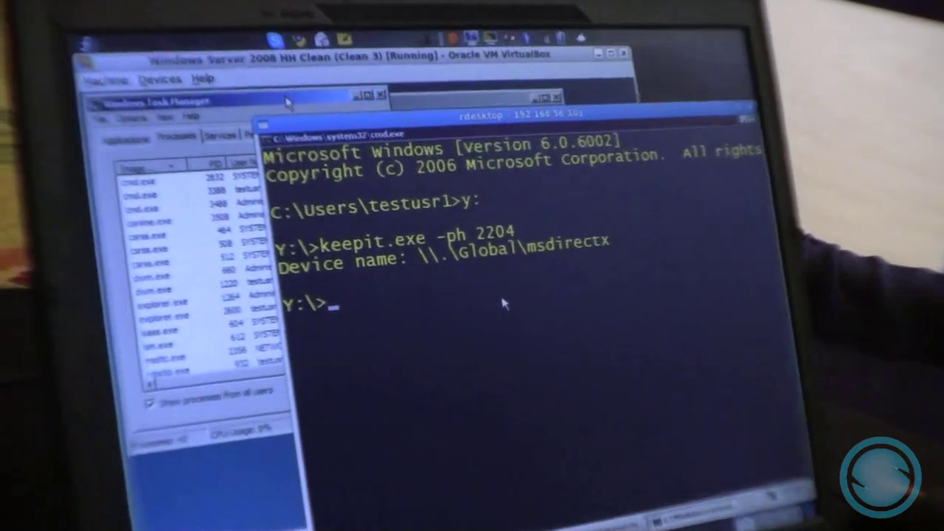
type("dir")
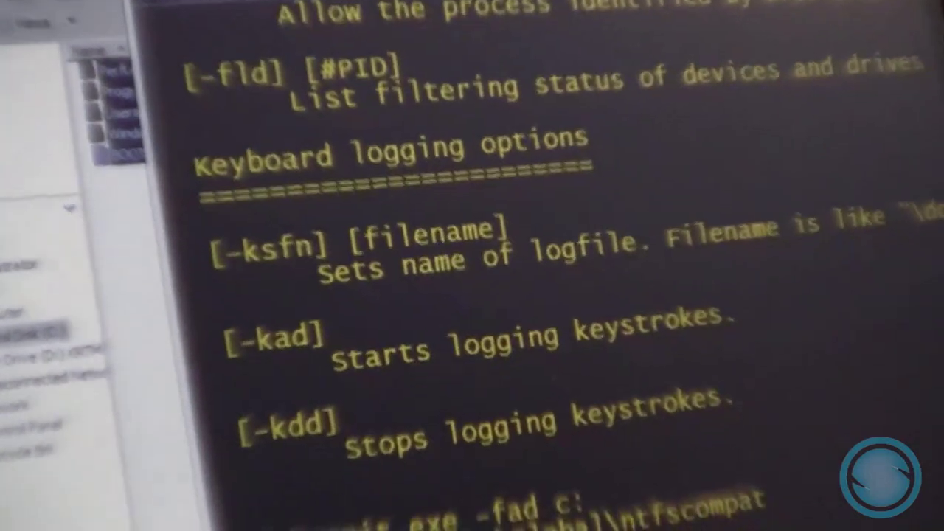
Scroll through keepit's help output before entering the -fld filter listing command.
scroll("down", 3)
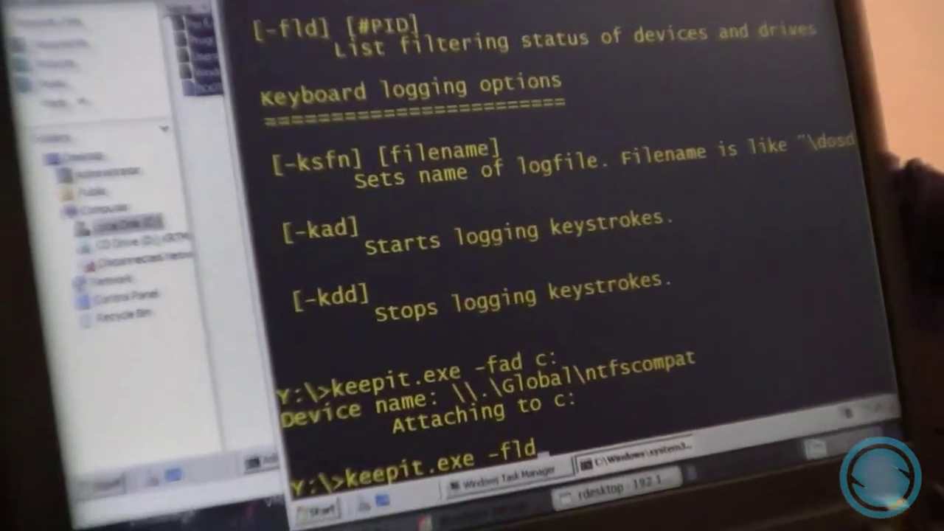